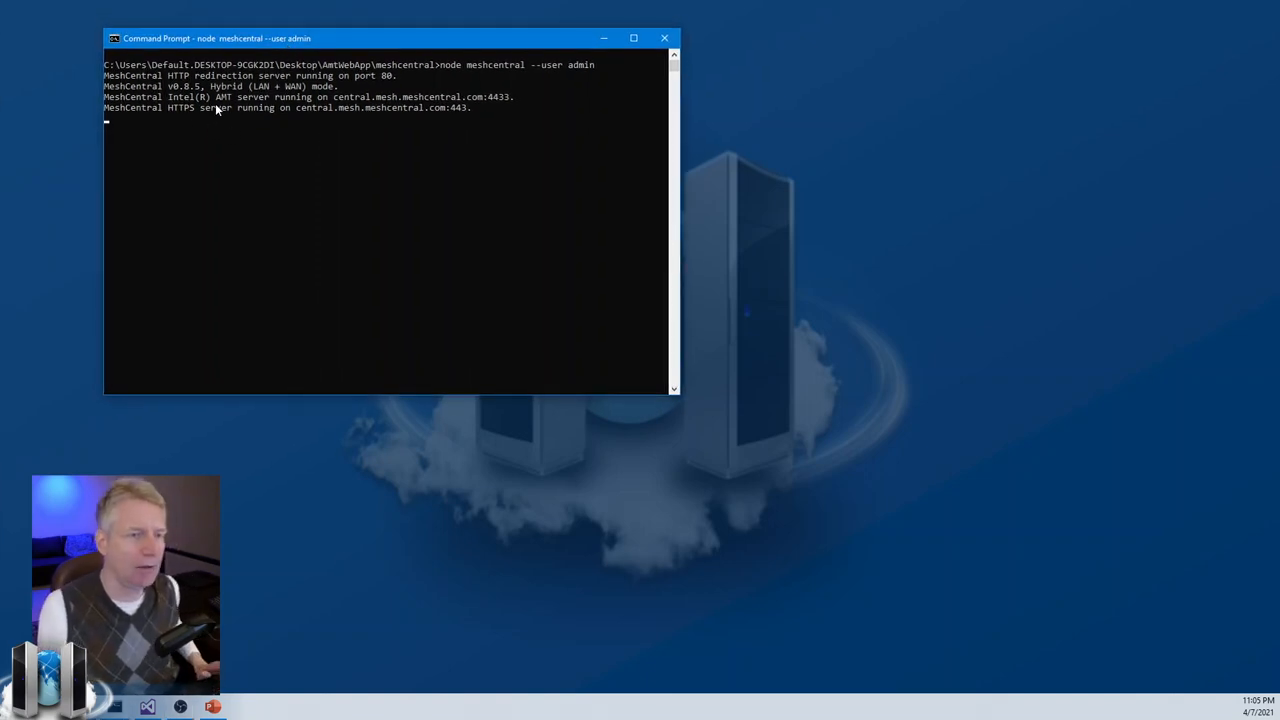
pyautogui.moveTo(516, 80)
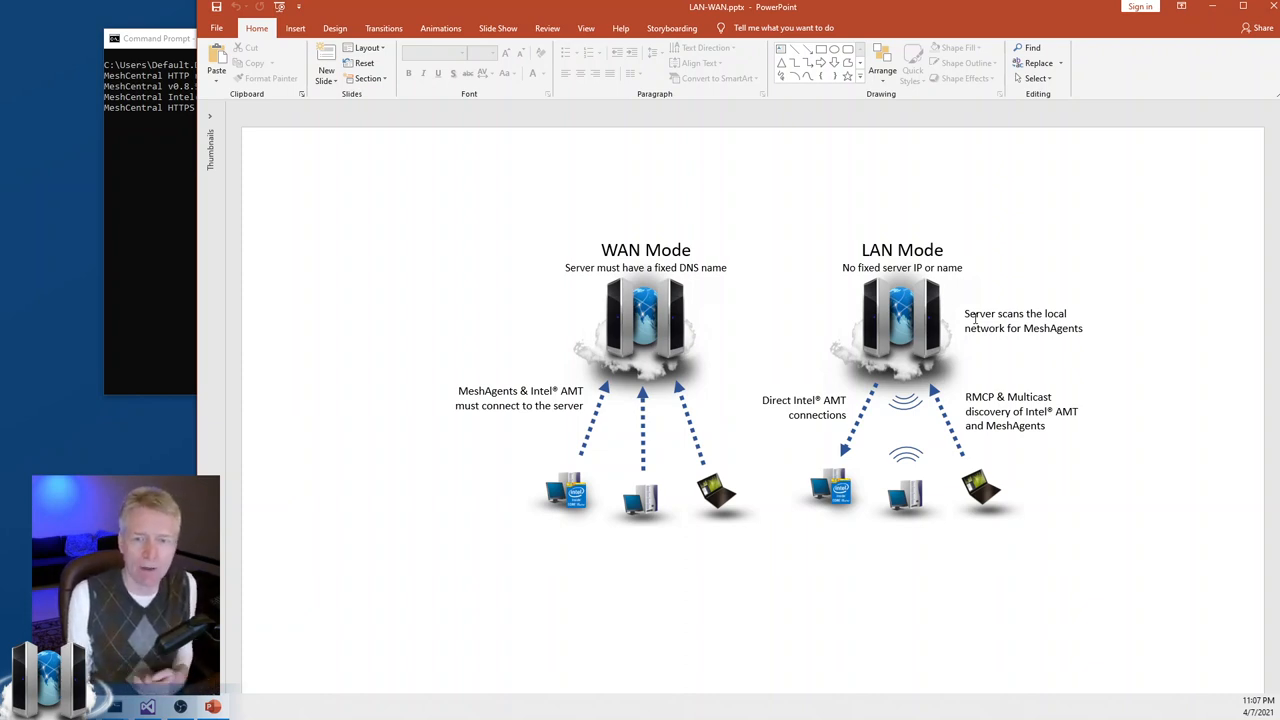
# Select and deselect the LAN Mode server picture on the slide
pyautogui.click(900, 320)
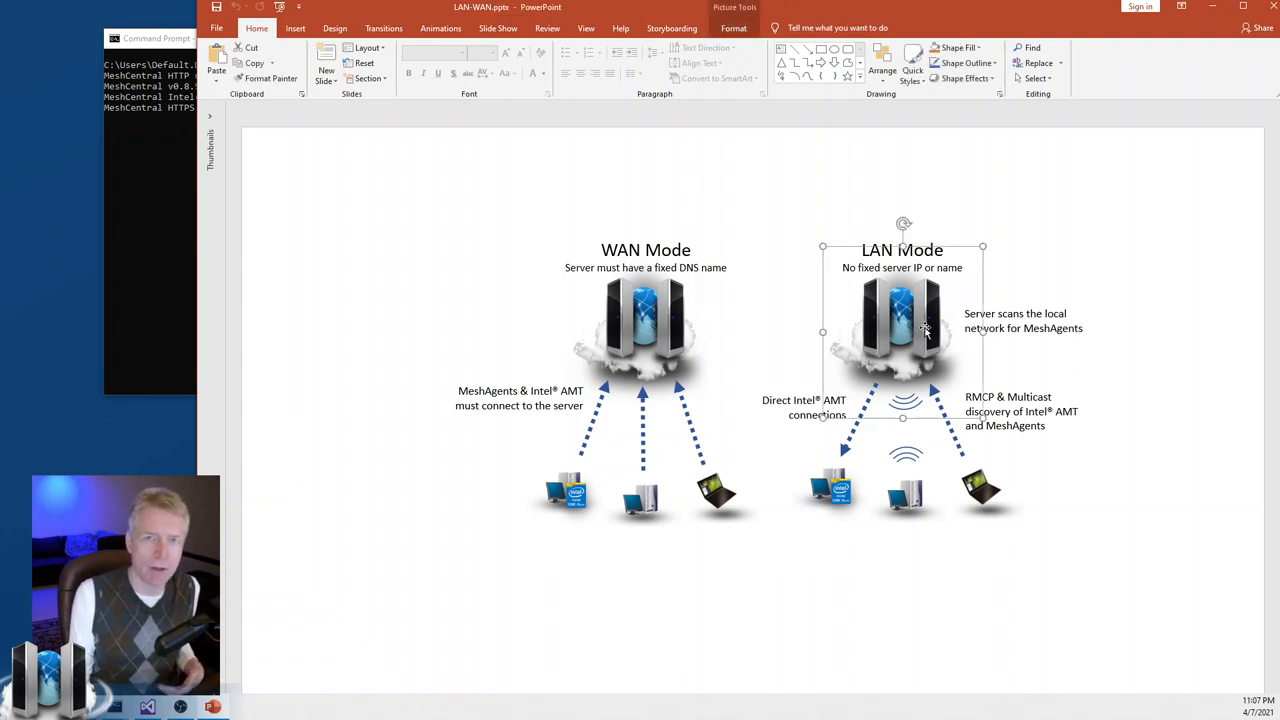
pyautogui.moveTo(904, 508)
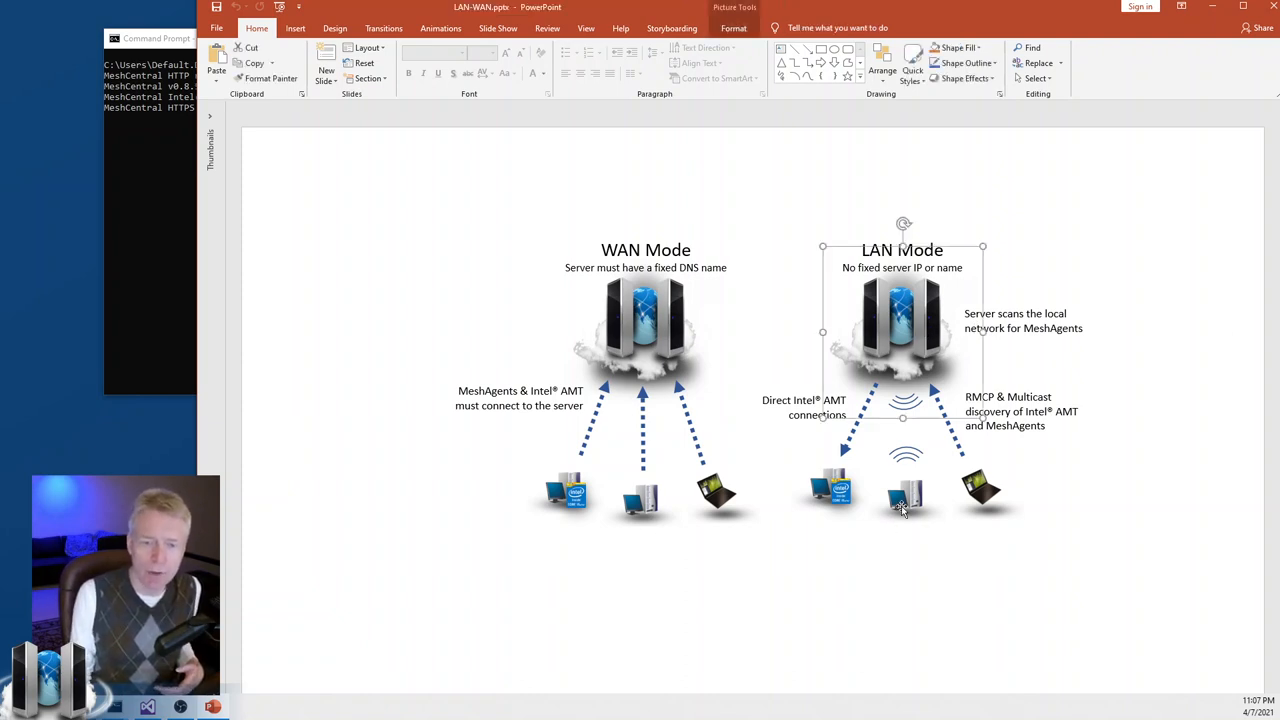
pyautogui.click(904, 496)
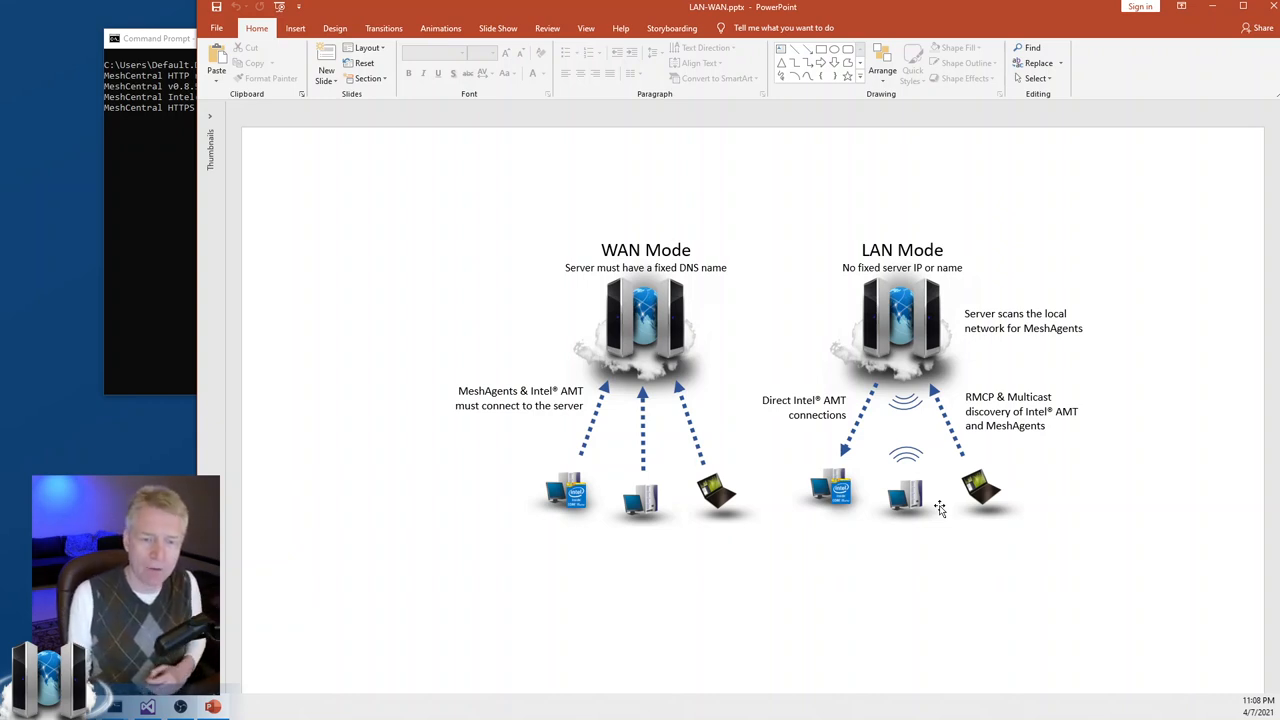
pyautogui.moveTo(664, 332)
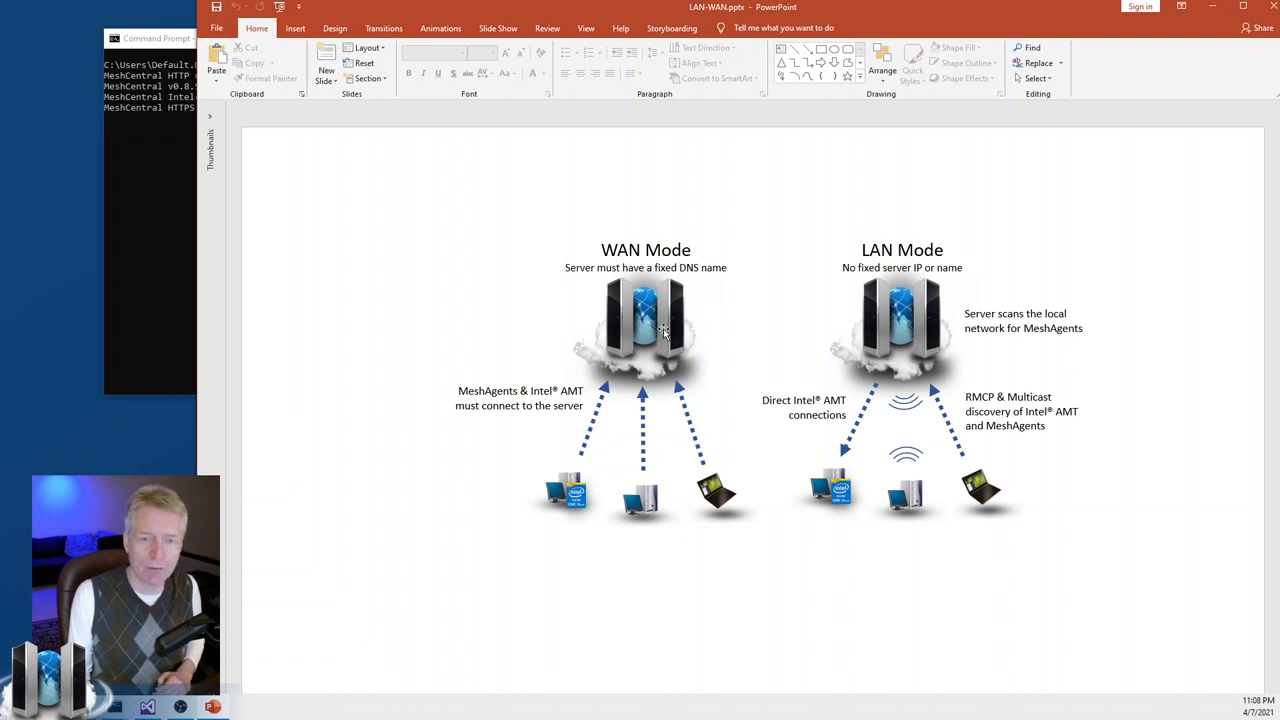
pyautogui.moveTo(688, 512)
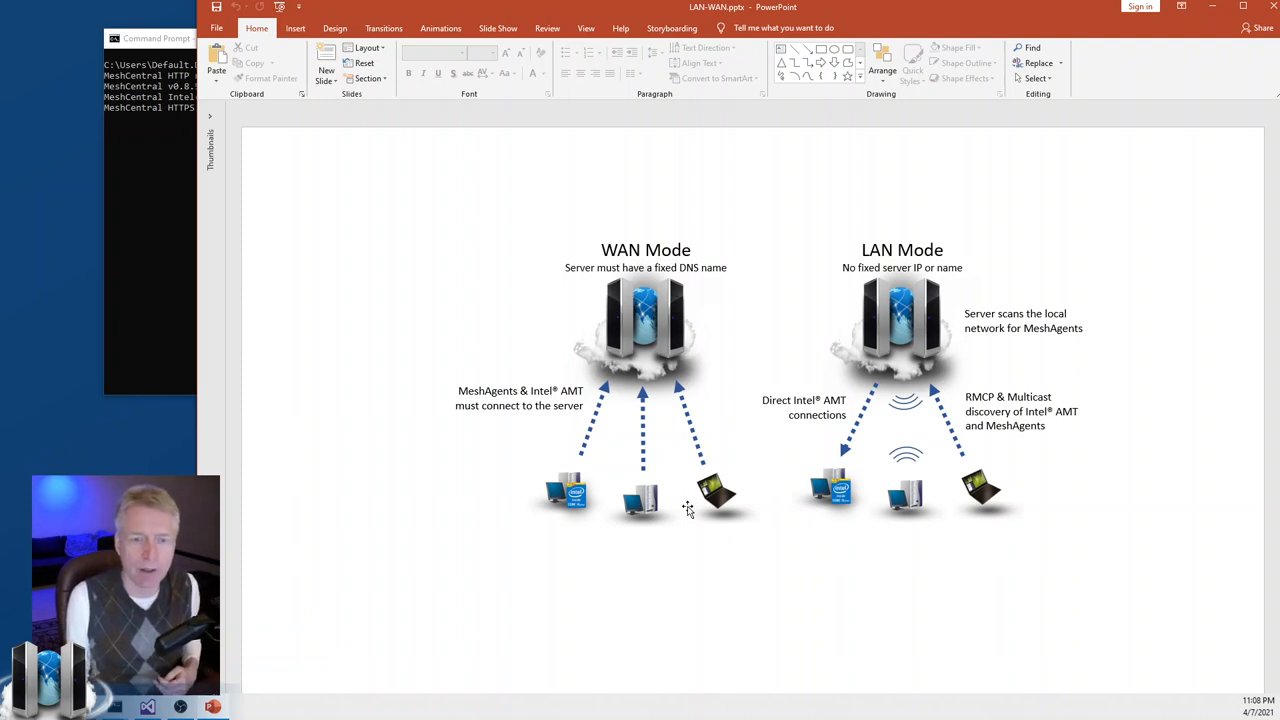
pyautogui.moveTo(692, 332)
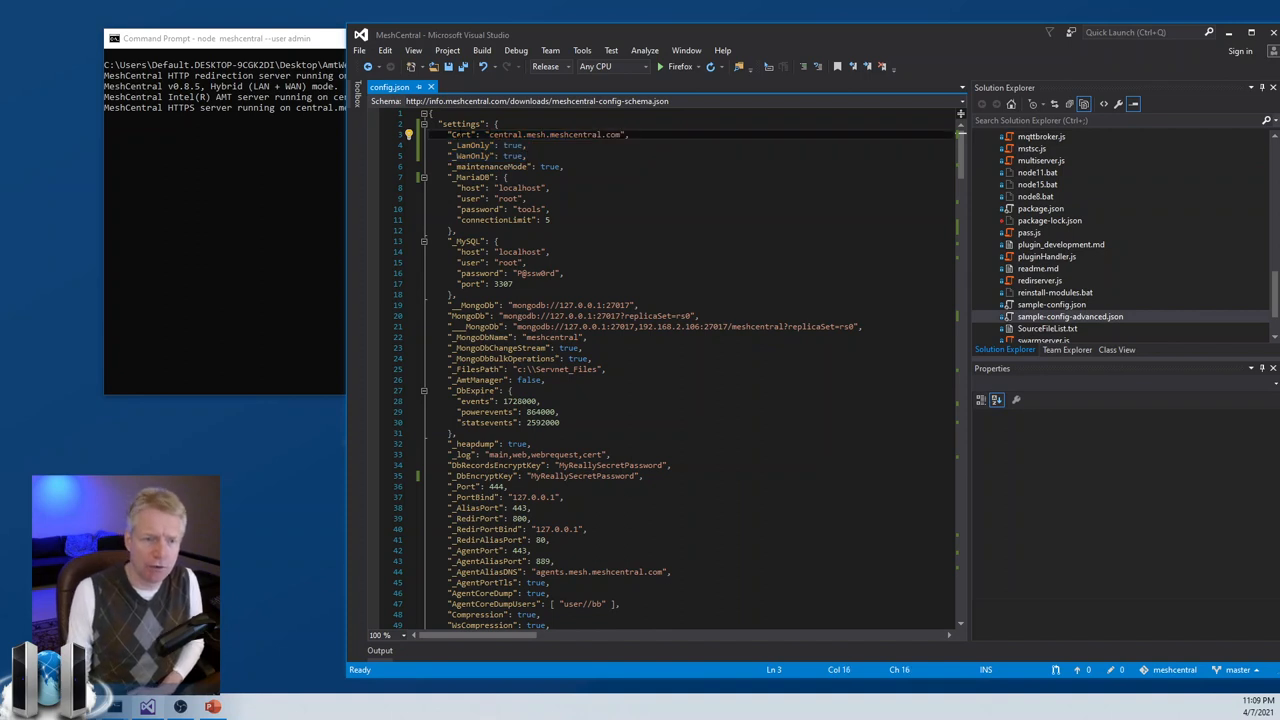
# Activate the central.mesh.meshcentral.com Cert name and the WANonly setting in config.json
pyautogui.doubleClick(552, 134)
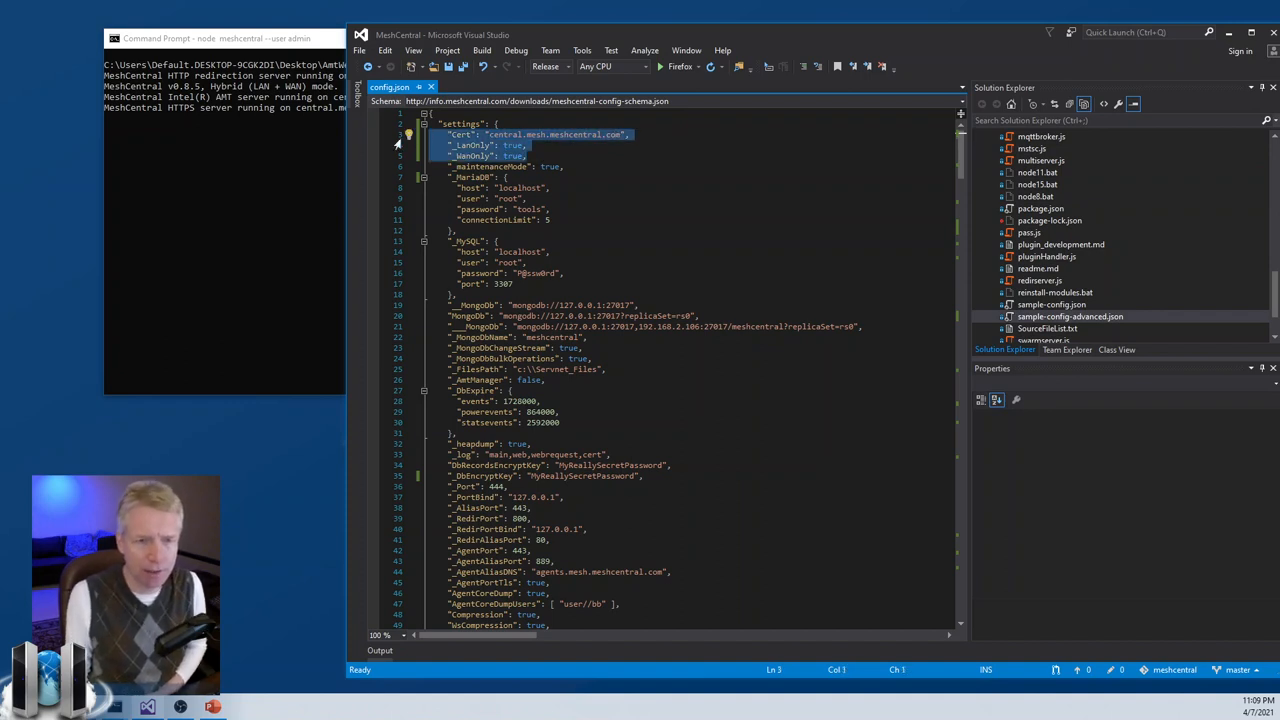
pyautogui.moveTo(488, 152)
pyautogui.write('_')
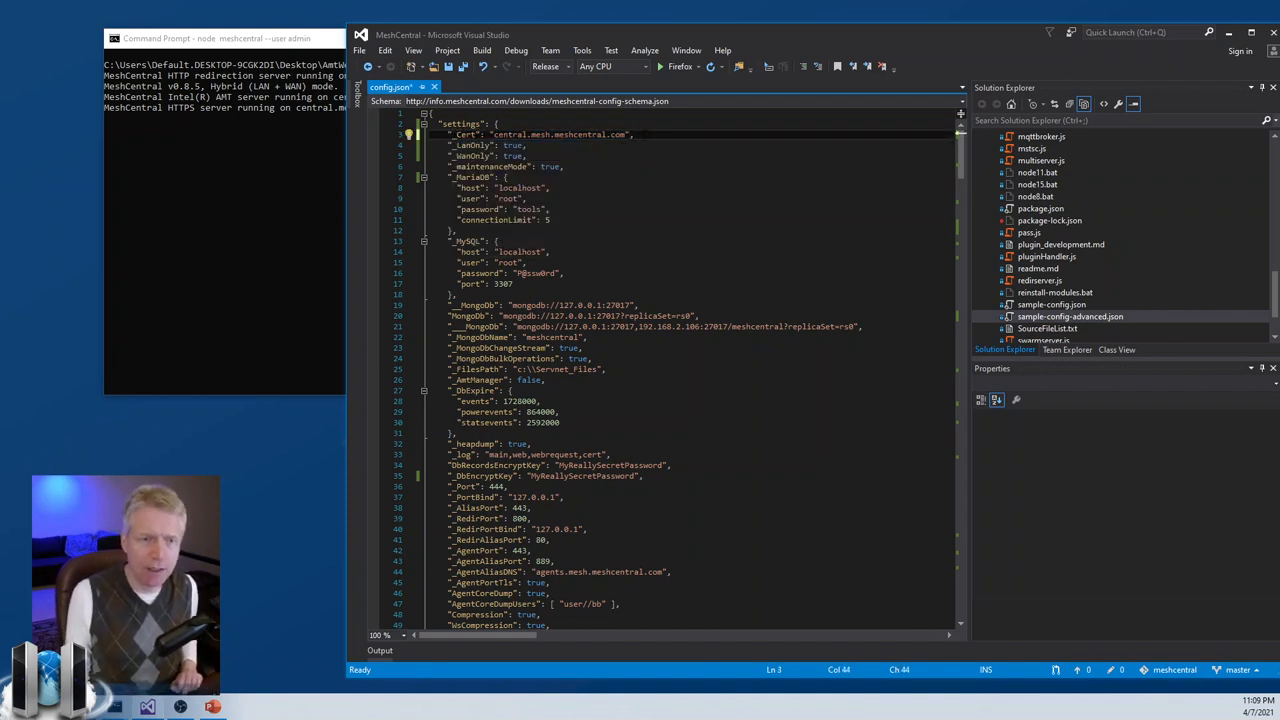
pyautogui.click(484, 134)
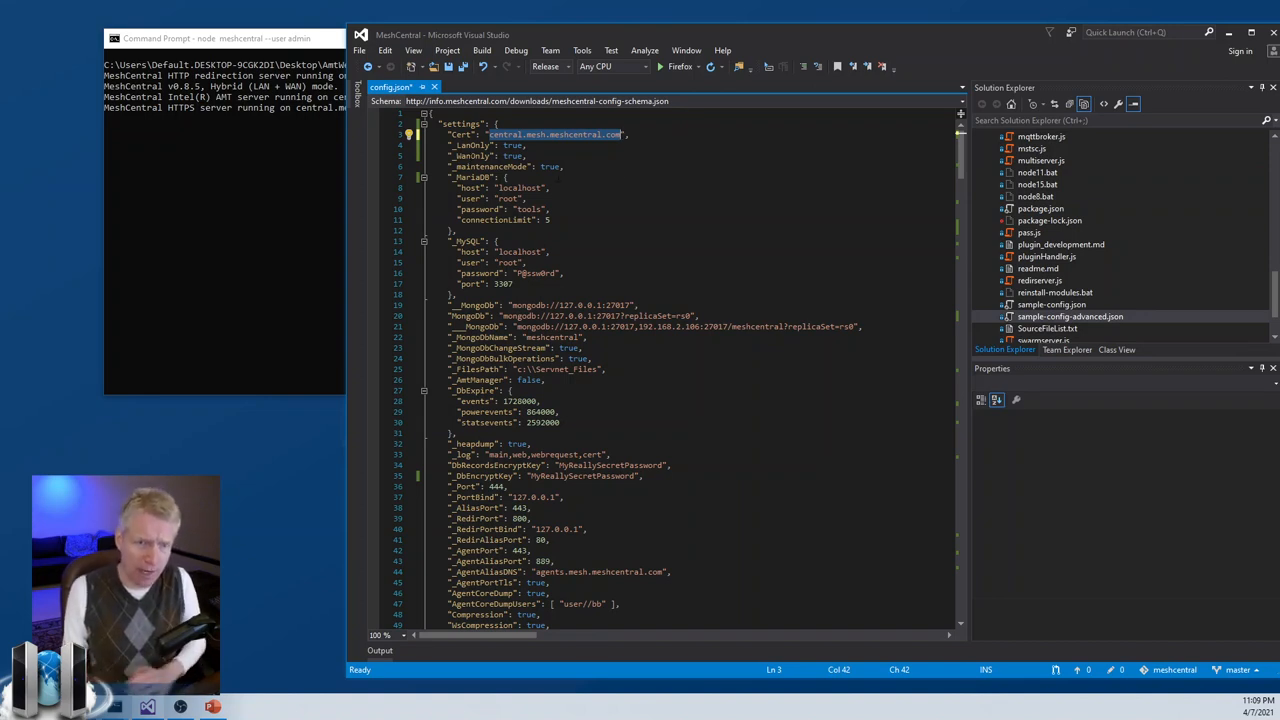
pyautogui.click(490, 156)
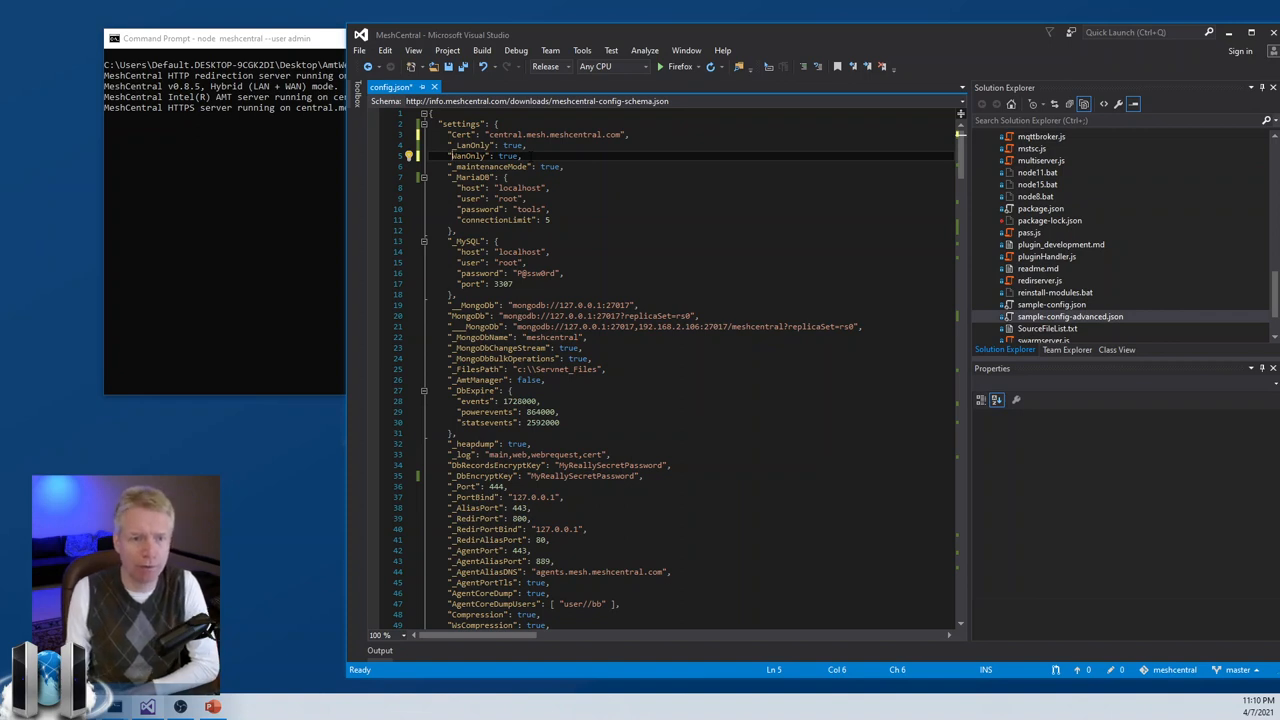
# Save config.json and rerun node meshcentral --user admin so it reports WAN mode
pyautogui.press('ctrl+s')
pyautogui.write('node meshcentral --user admin')
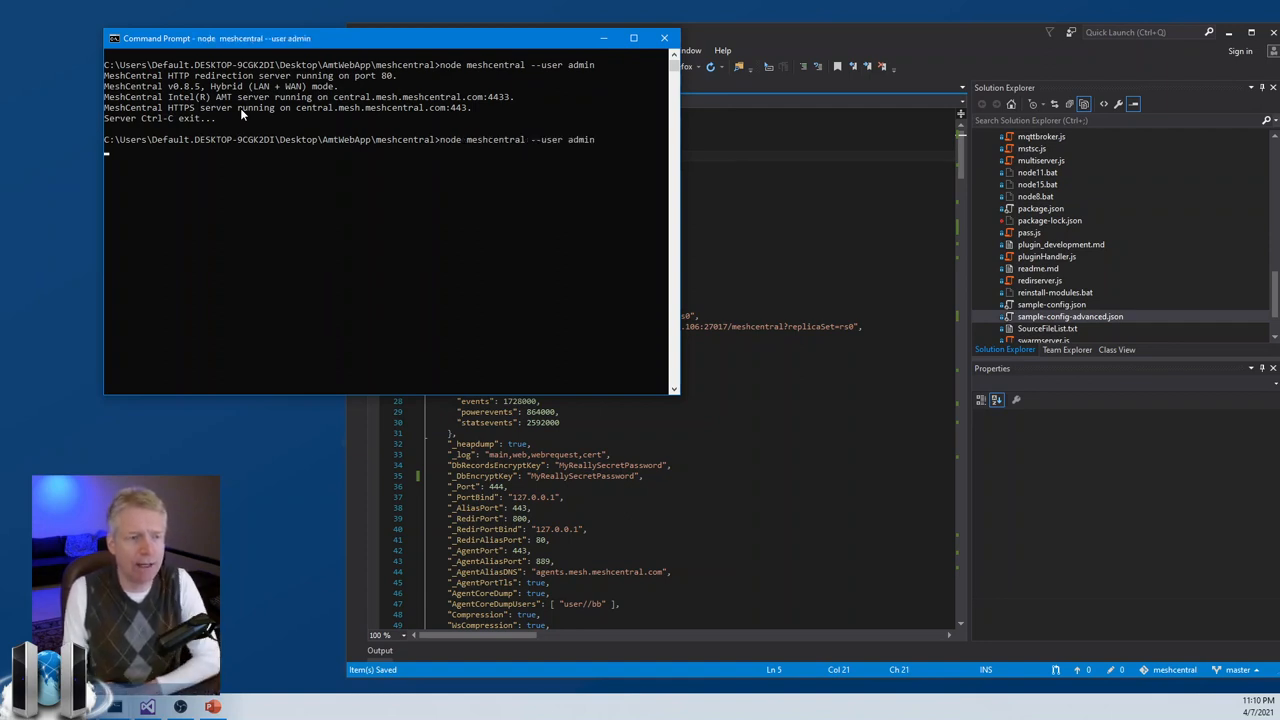
pyautogui.press('Return')
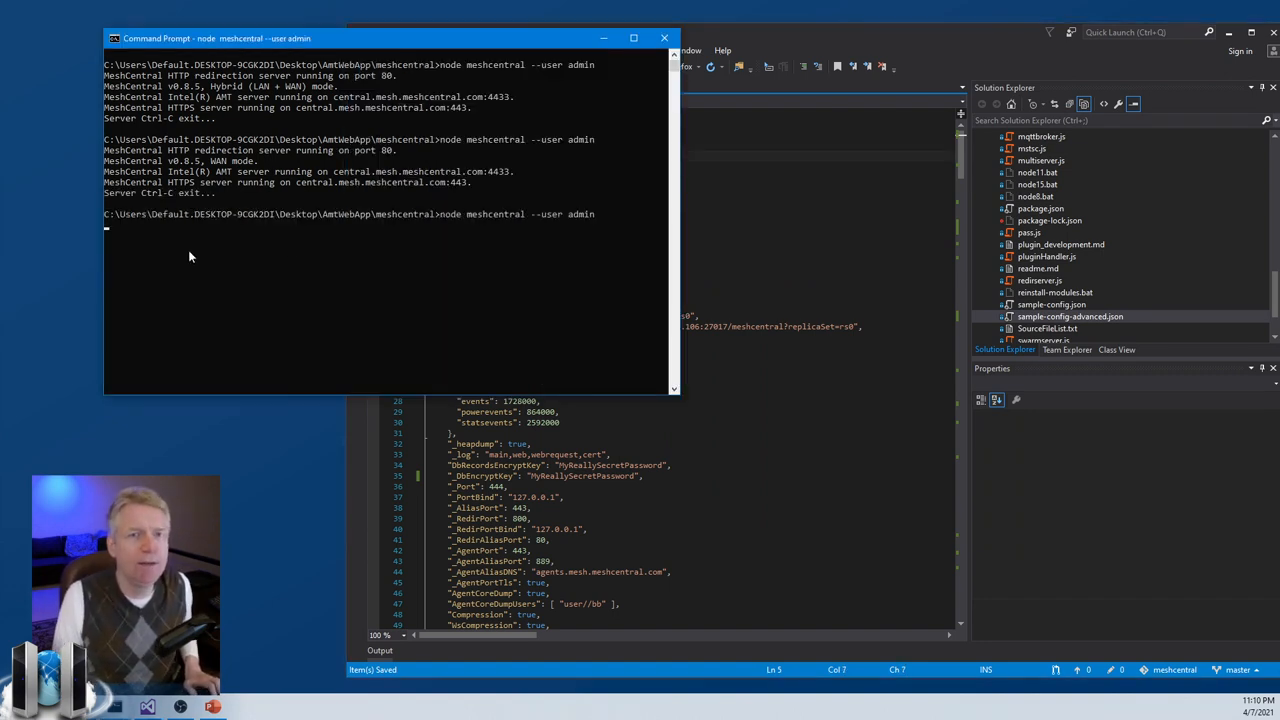
pyautogui.press('Return')
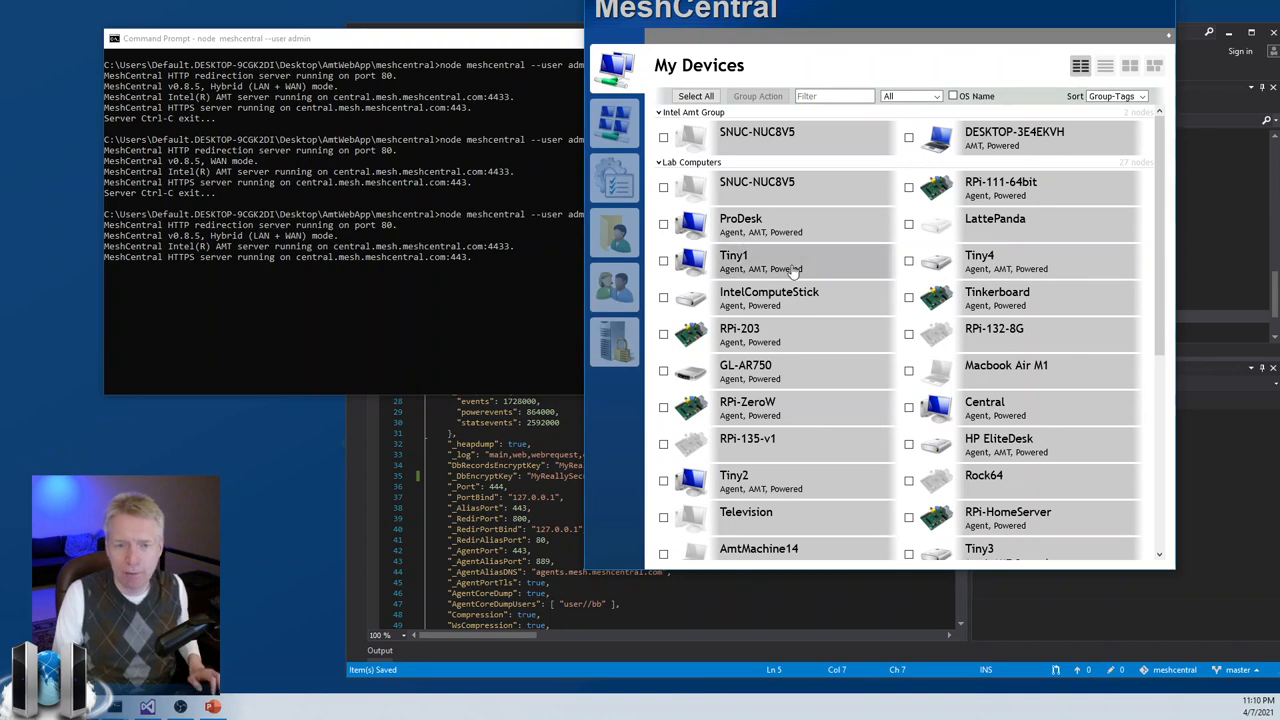
# Show Tiny1's General page under Lab Computers with its Hostname entry
pyautogui.click(732, 256)
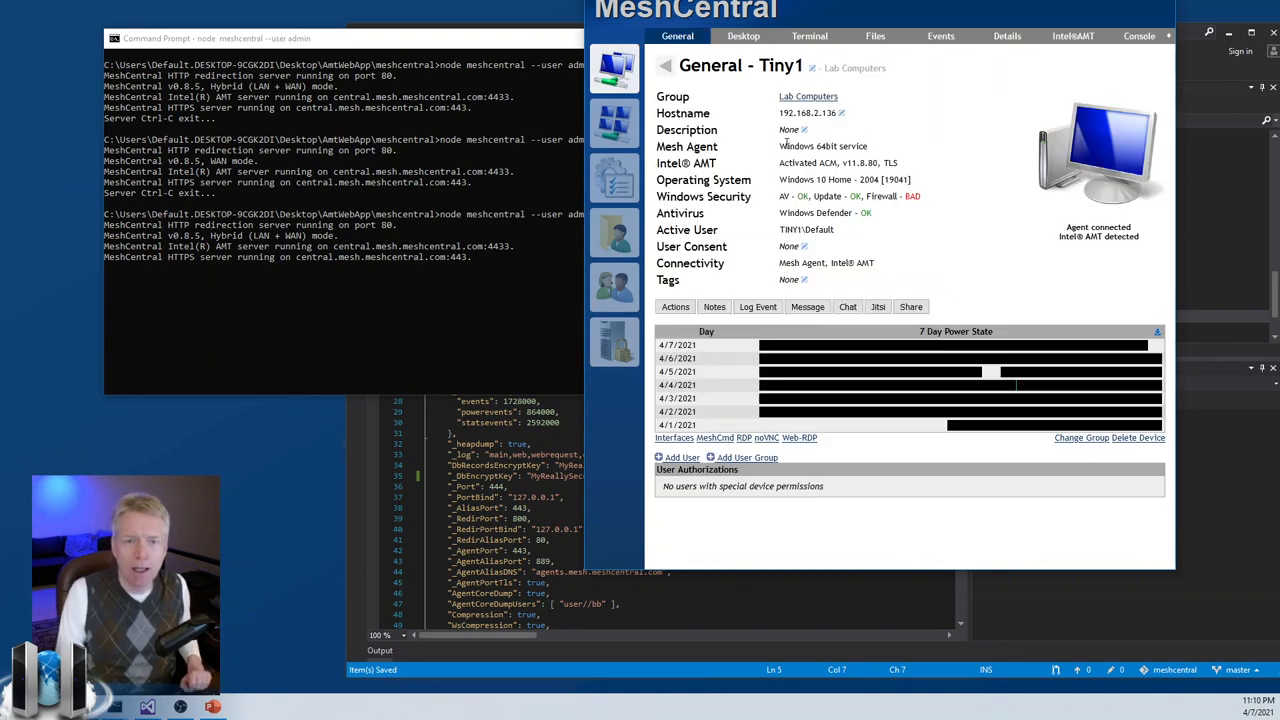
pyautogui.moveTo(728, 84)
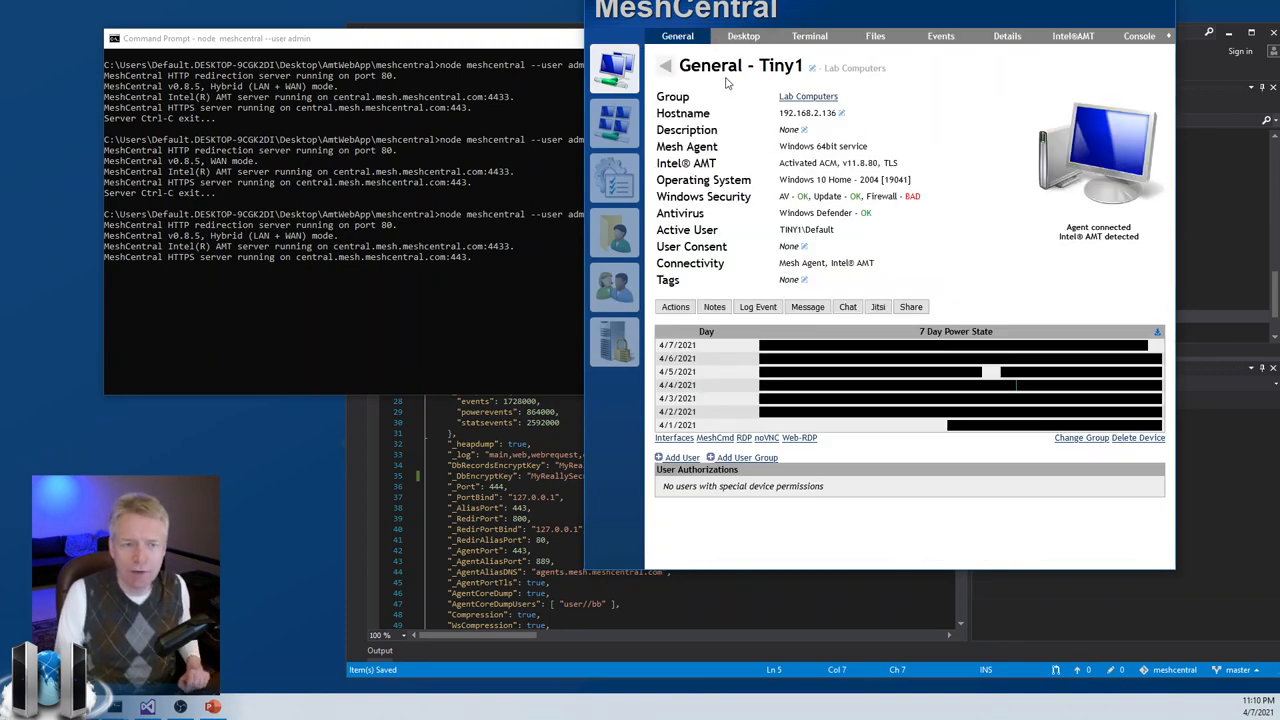
pyautogui.moveTo(294, 240)
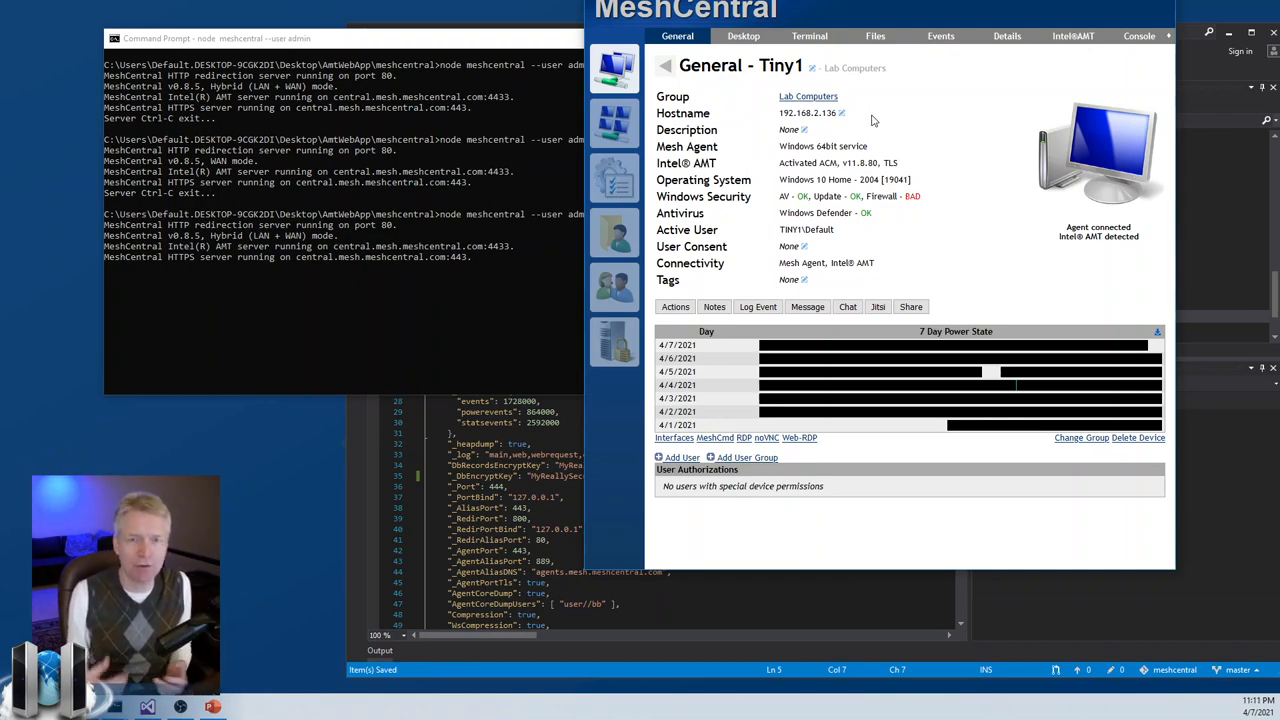
pyautogui.moveTo(798, 112)
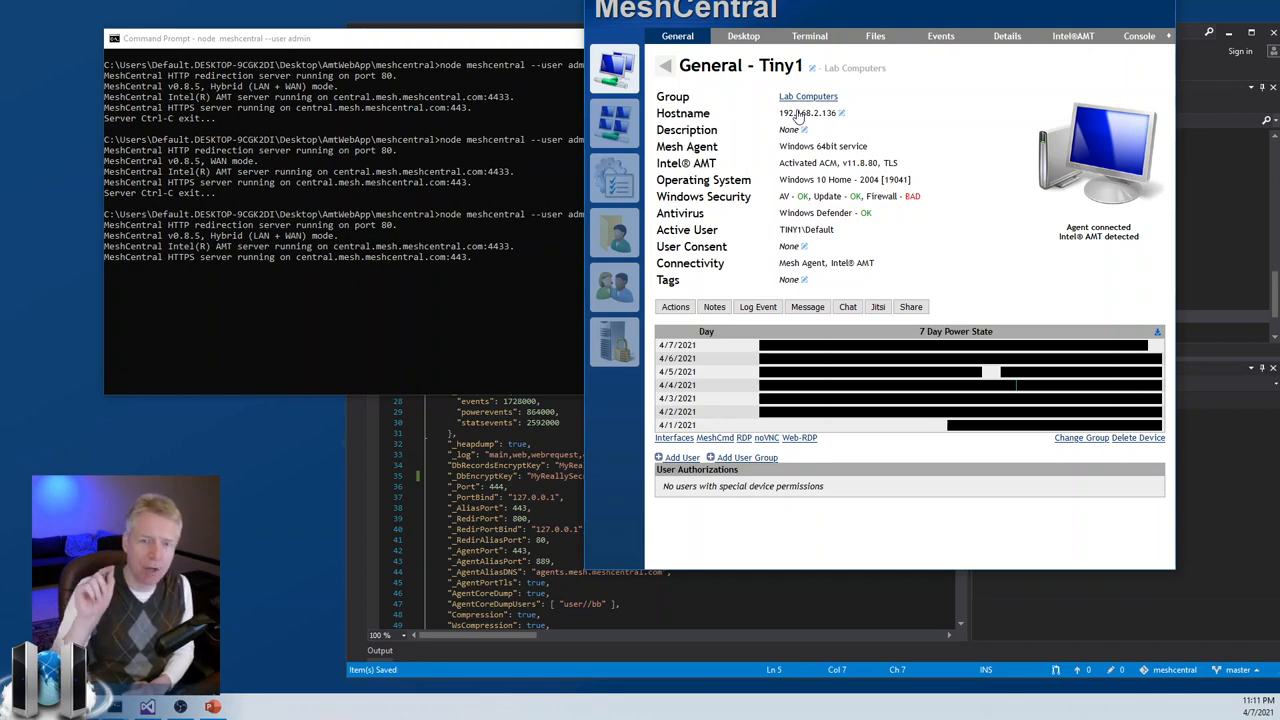
pyautogui.moveTo(1120, 196)
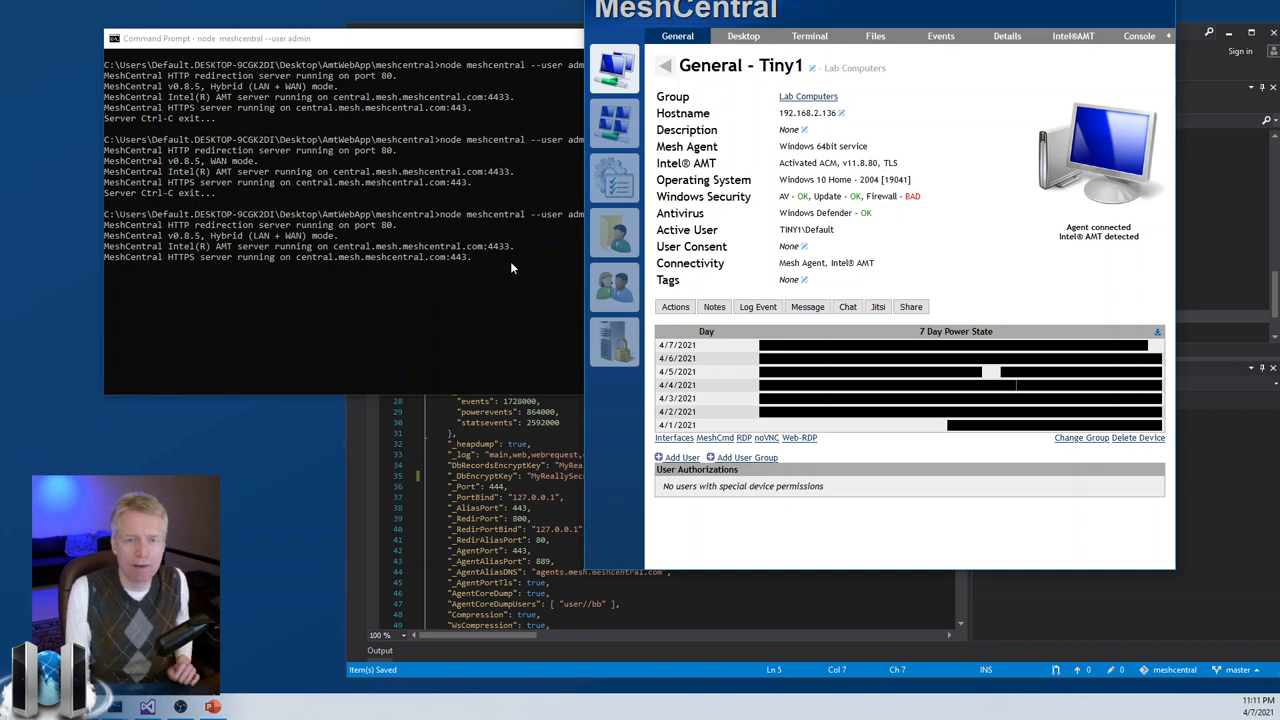
pyautogui.moveTo(816, 116)
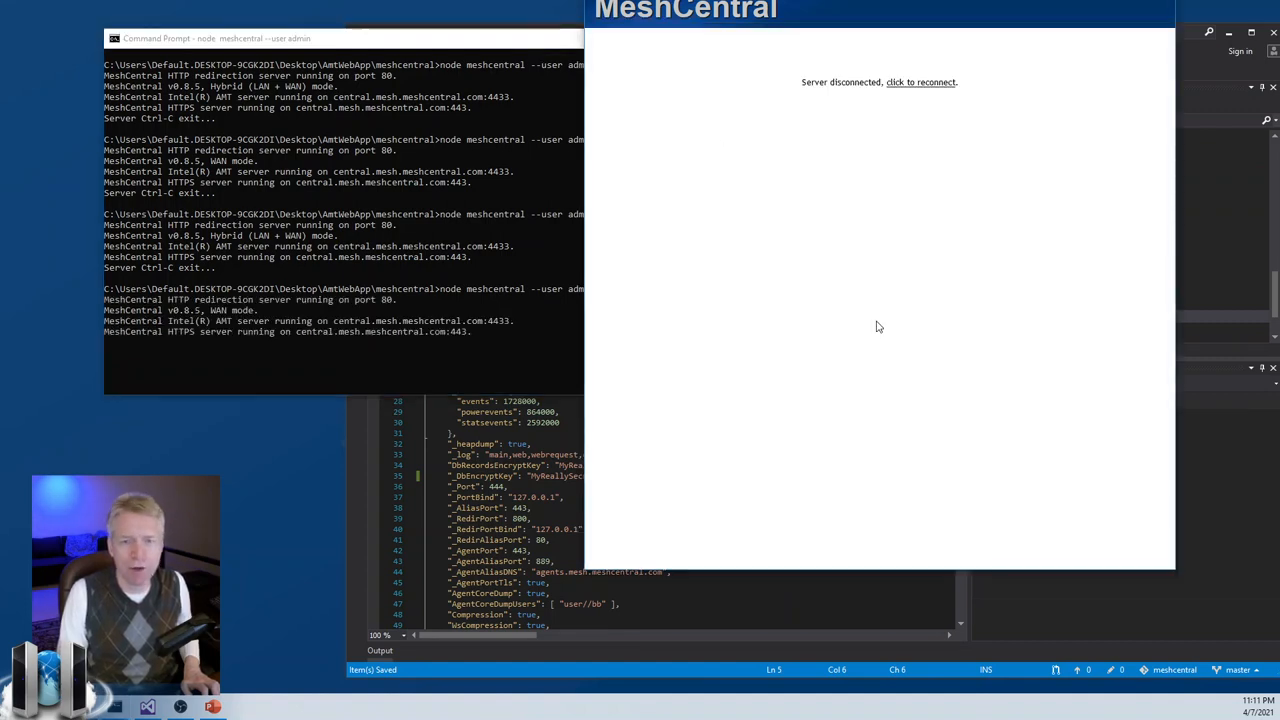
# Reconnect to the restarted server, reloading Tiny1's page without the Hostname entry
pyautogui.click(920, 82)
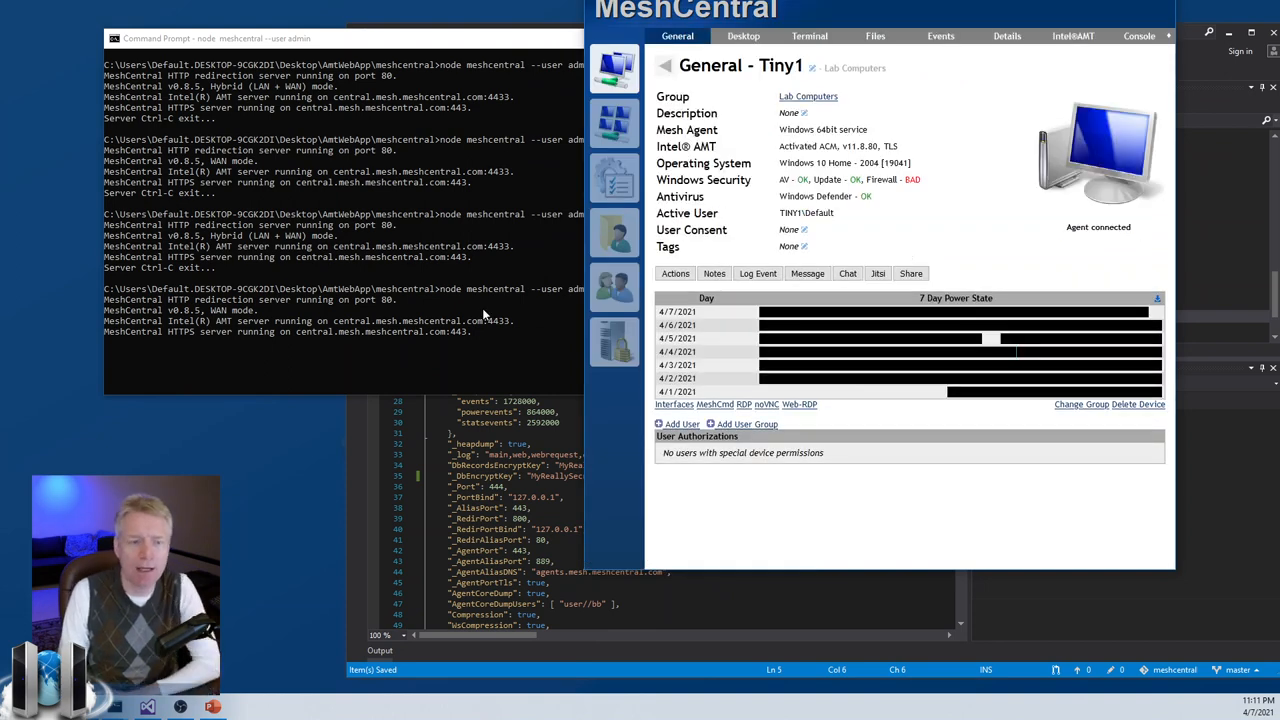
pyautogui.moveTo(830, 122)
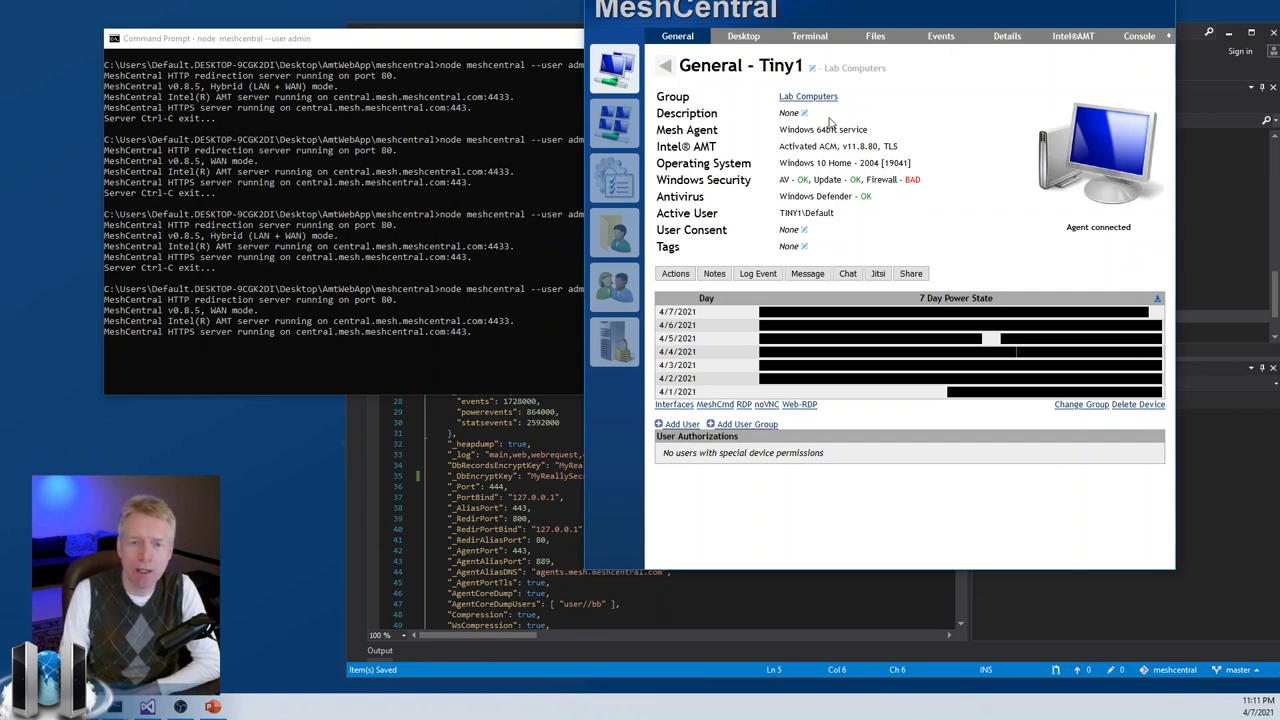
pyautogui.click(676, 272)
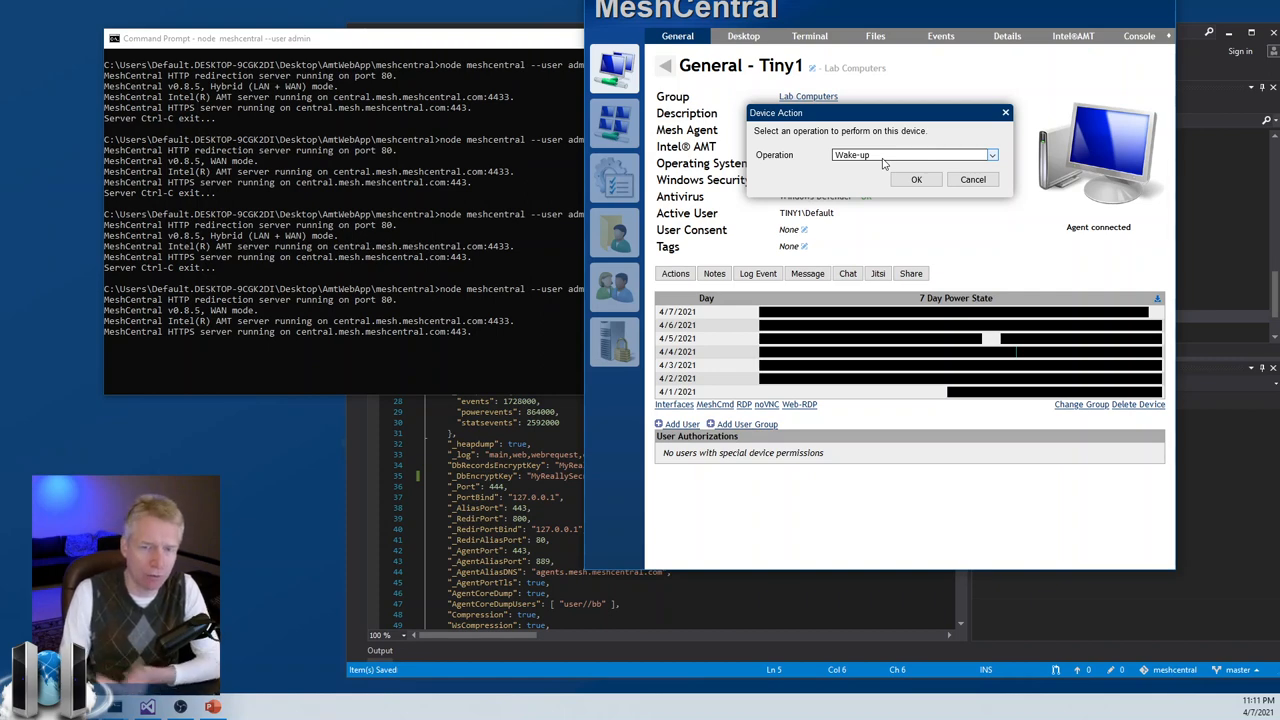
pyautogui.moveTo(972, 180)
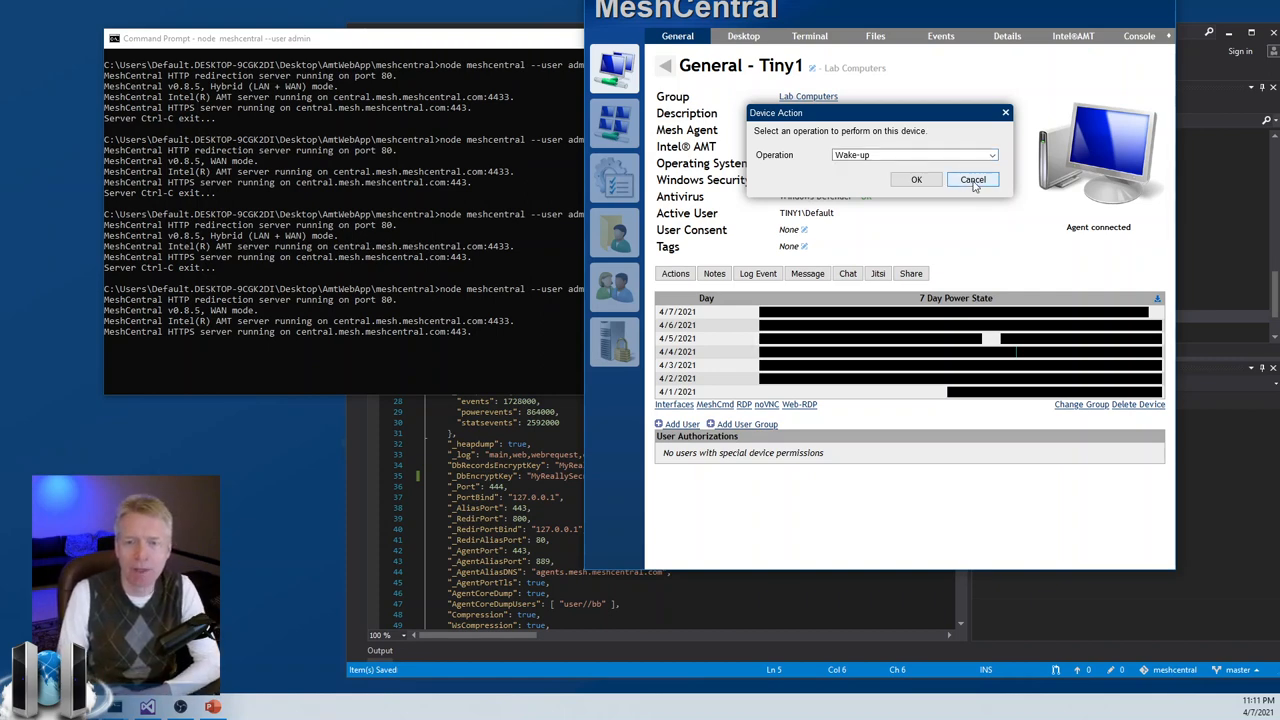
pyautogui.click(972, 180)
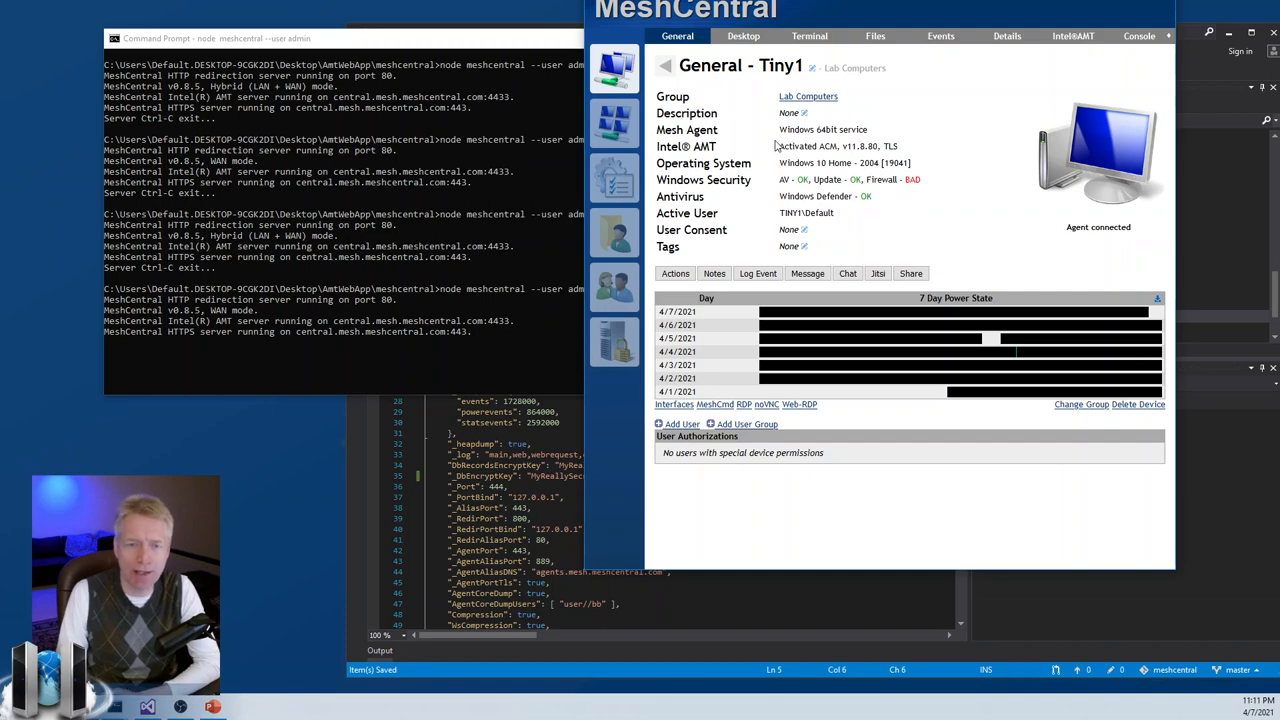
pyautogui.moveTo(950, 150)
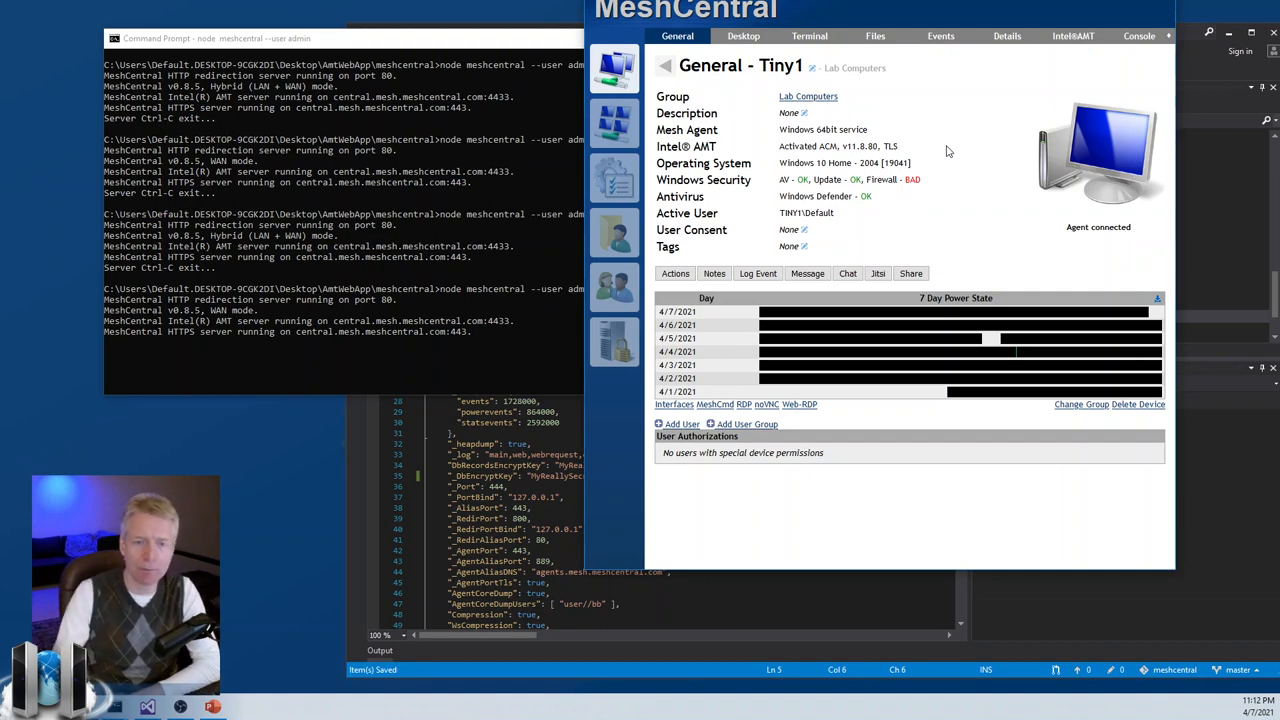
pyautogui.moveTo(614, 236)
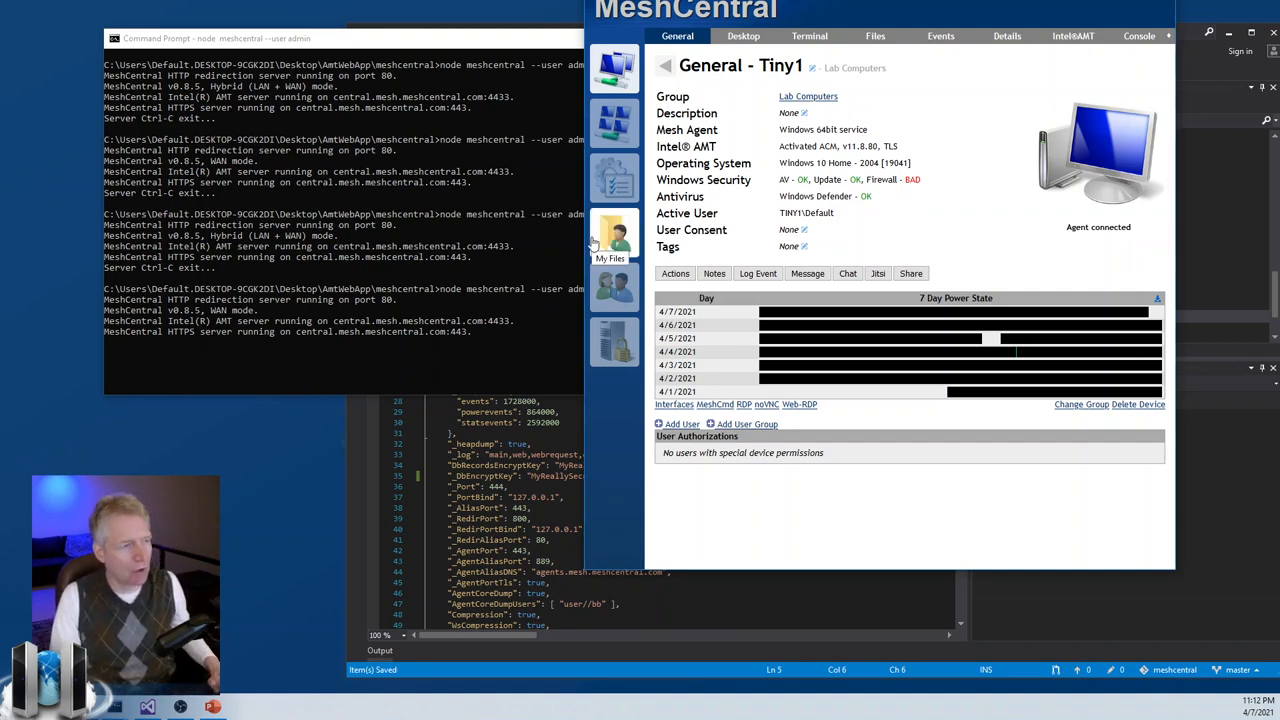